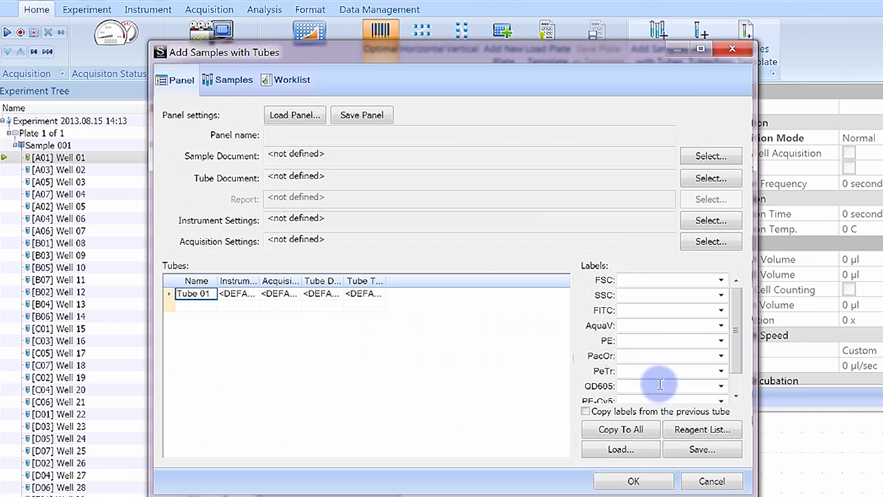
- Bring up the Add Samples with Tubes dialog showing Tube 01 with undefined panels
{"action": "left_click", "coordinate": [632, 480]}
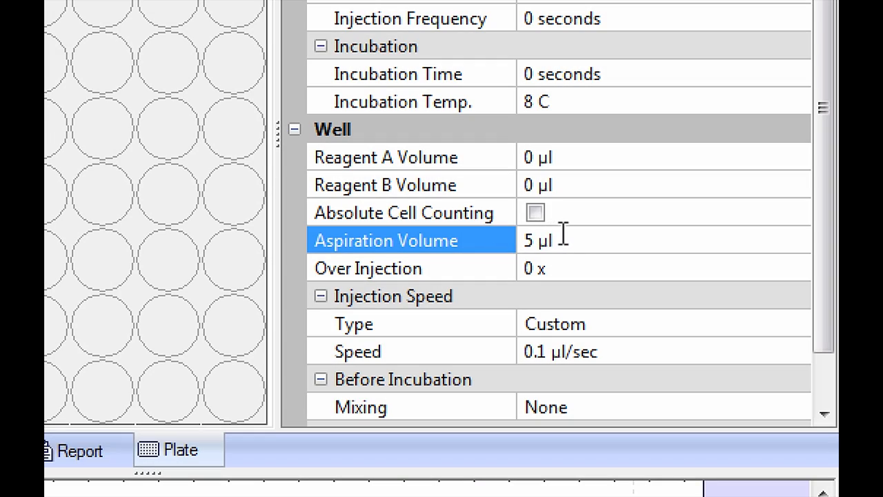
- Set well aspiration volume to 400 µl, enable absolute counting and view Tube 01's absolute count
{"action": "double_click", "coordinate": [536, 240]}
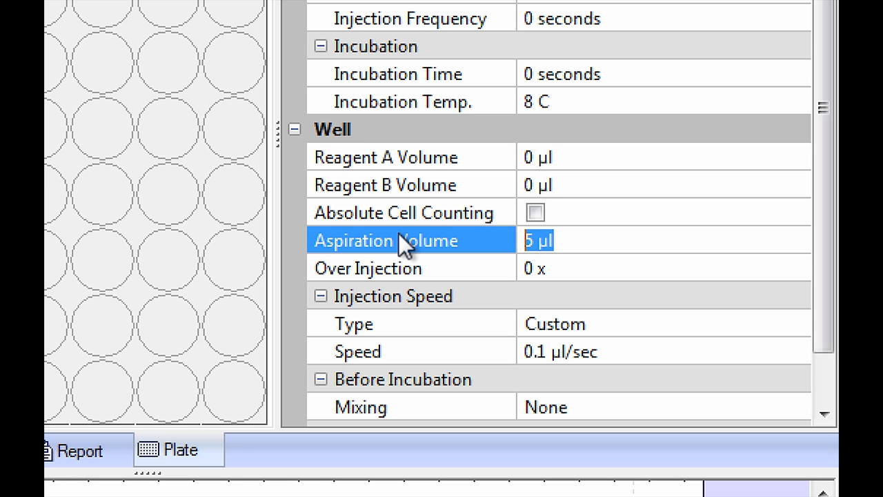
{"action": "type", "text": "400"}
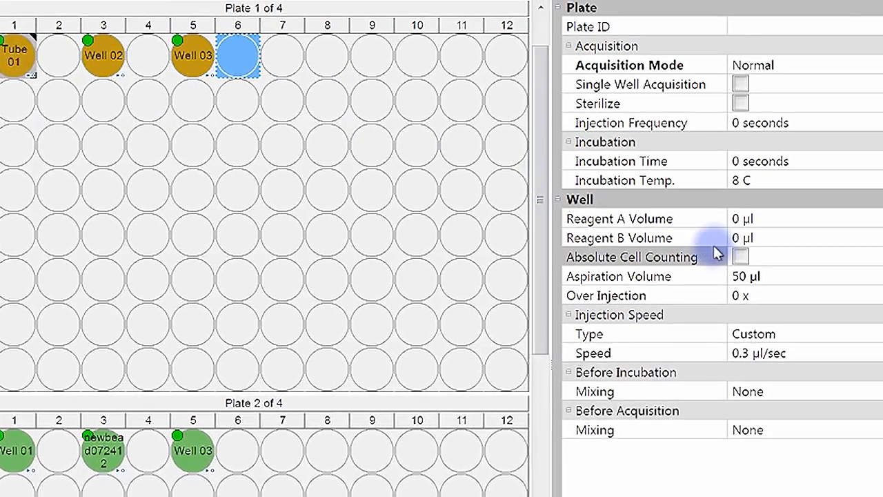
{"action": "left_click", "coordinate": [740, 255]}
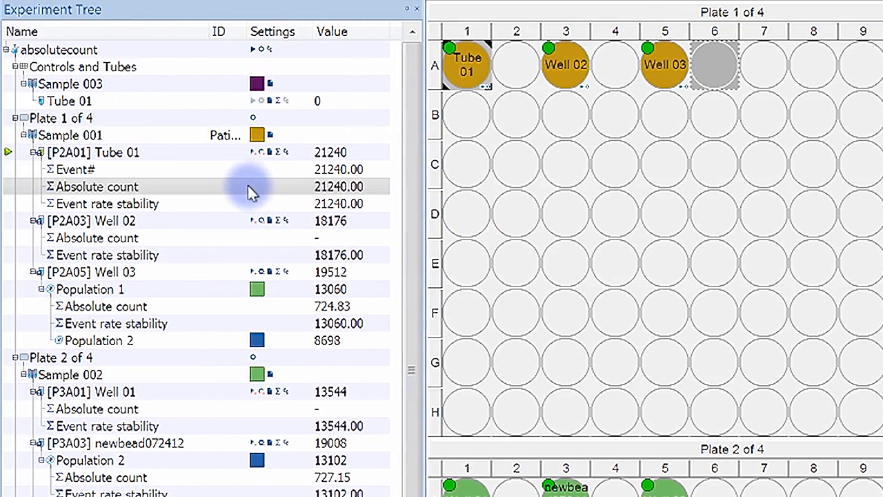
{"action": "left_click", "coordinate": [96, 186]}
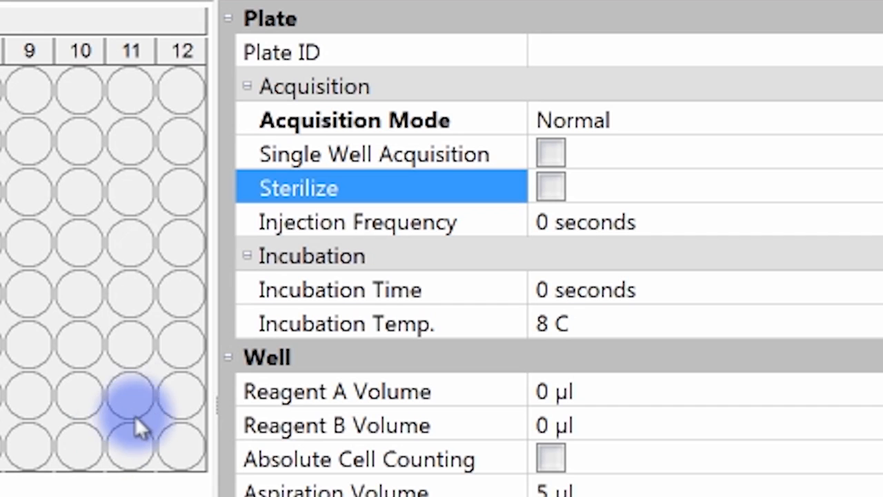
{"action": "mouse_move", "coordinate": [421, 224]}
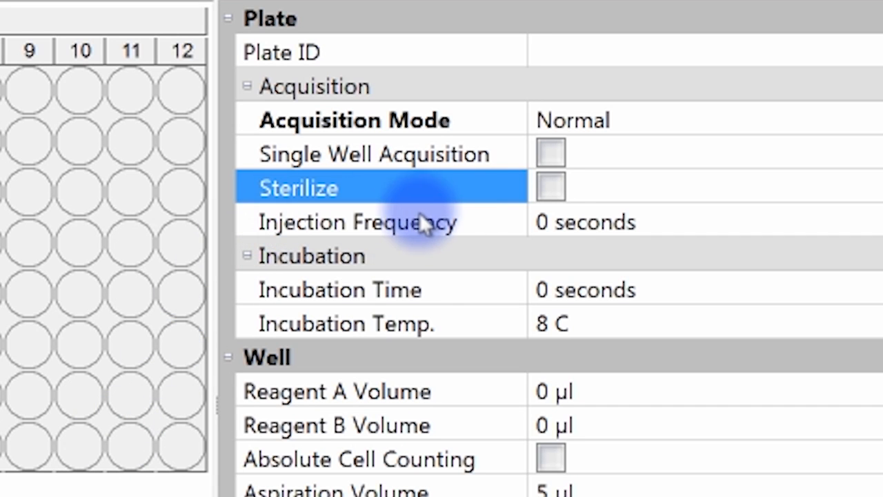
- Select the Injection Frequency setting in the plate settings for editing
{"action": "left_click", "coordinate": [549, 186]}
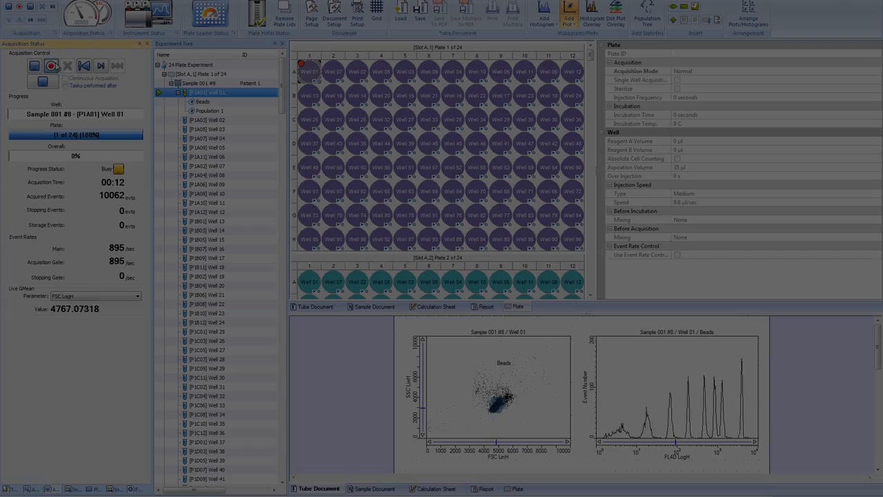
- Start a new plate-loader acquisition from the start screen and show the plate type choices
{"action": "left_click", "coordinate": [51, 65]}
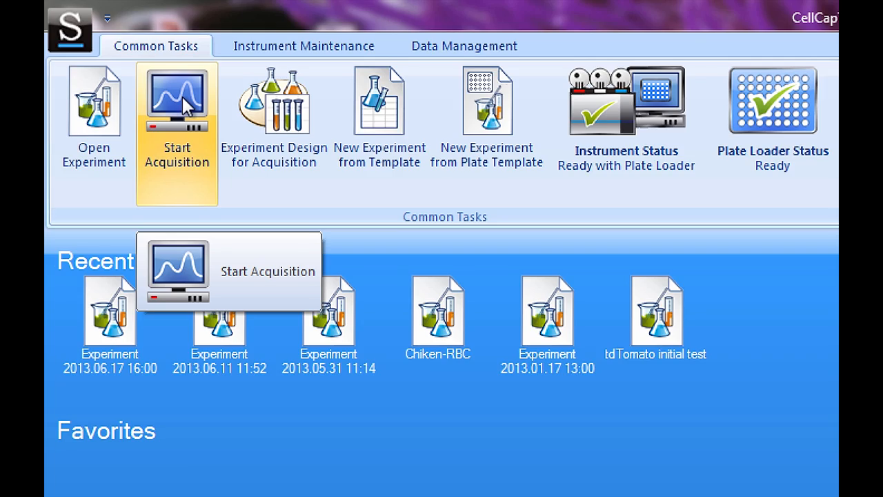
{"action": "left_click", "coordinate": [177, 100]}
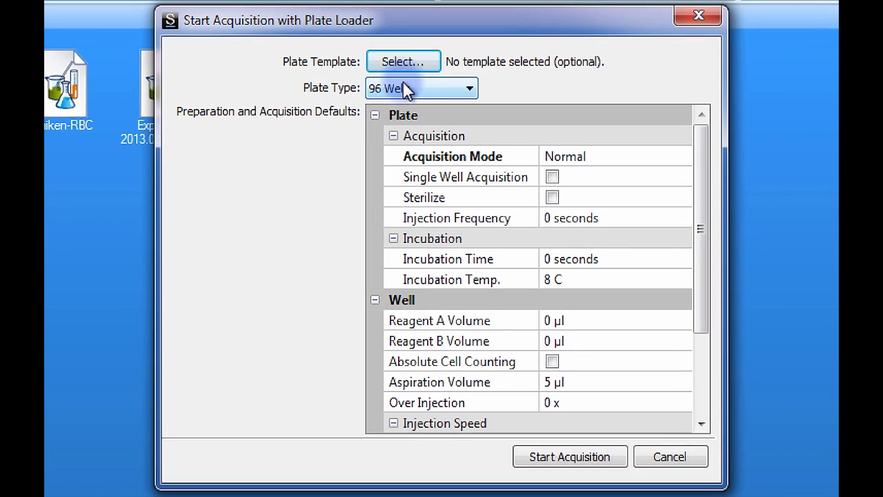
{"action": "left_click", "coordinate": [467, 88]}
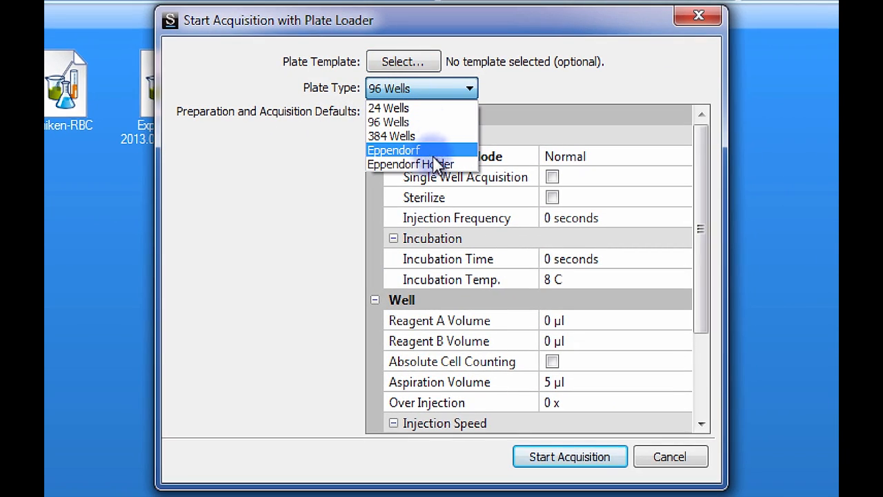
{"action": "mouse_move", "coordinate": [412, 164]}
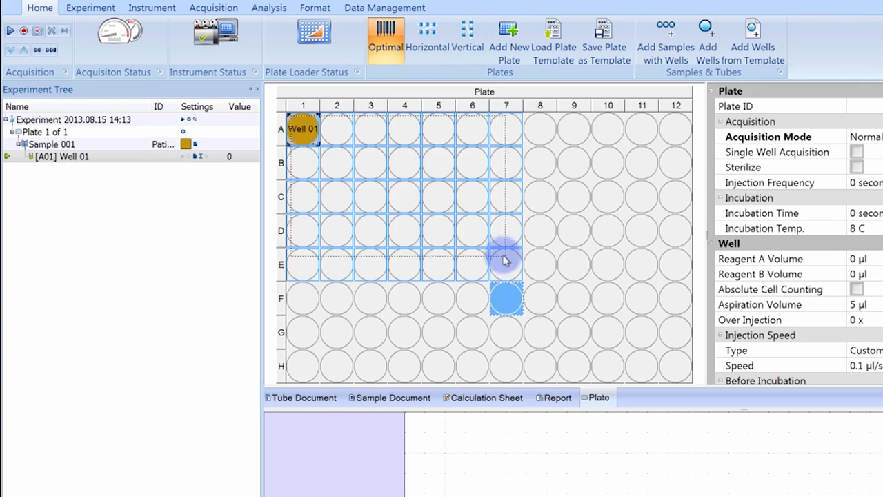
- Choose the acquisition mode, set incubation time to 500 s and edit the Before Acquisition mixing volume
{"action": "left_click", "coordinate": [753, 34]}
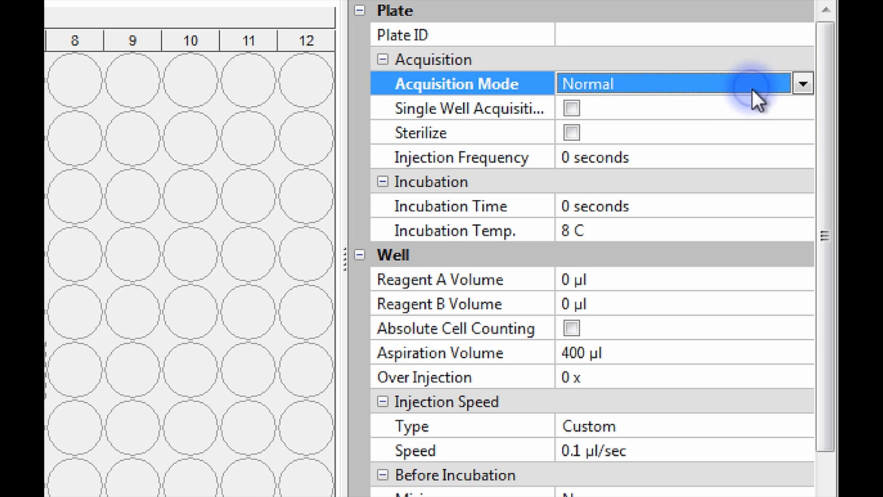
{"action": "left_click", "coordinate": [804, 84]}
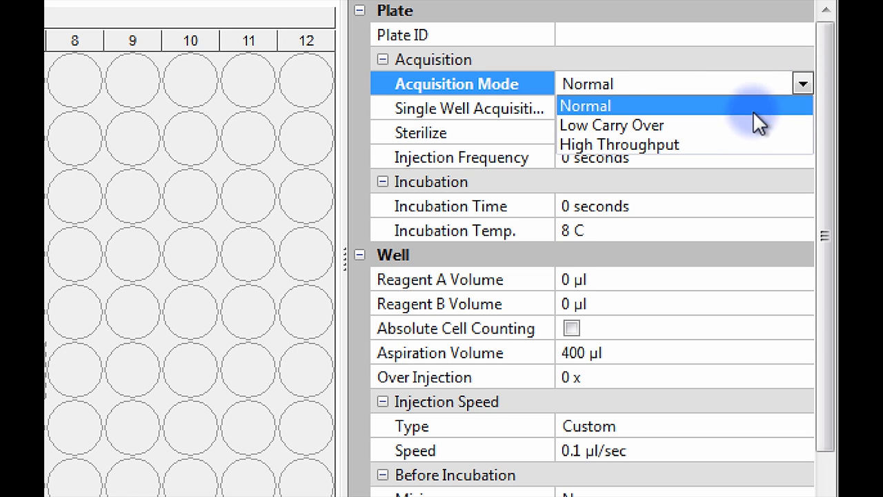
{"action": "mouse_move", "coordinate": [751, 145]}
{"action": "type", "text": "37"}
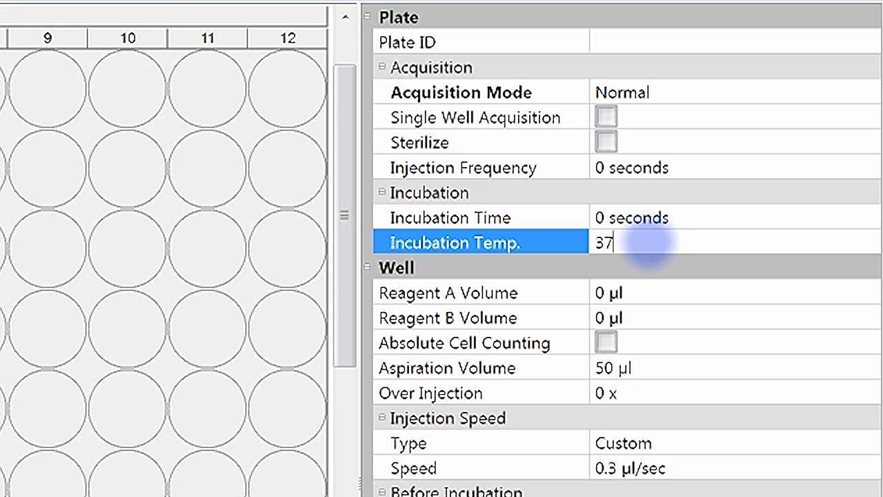
{"action": "left_click", "coordinate": [633, 218]}
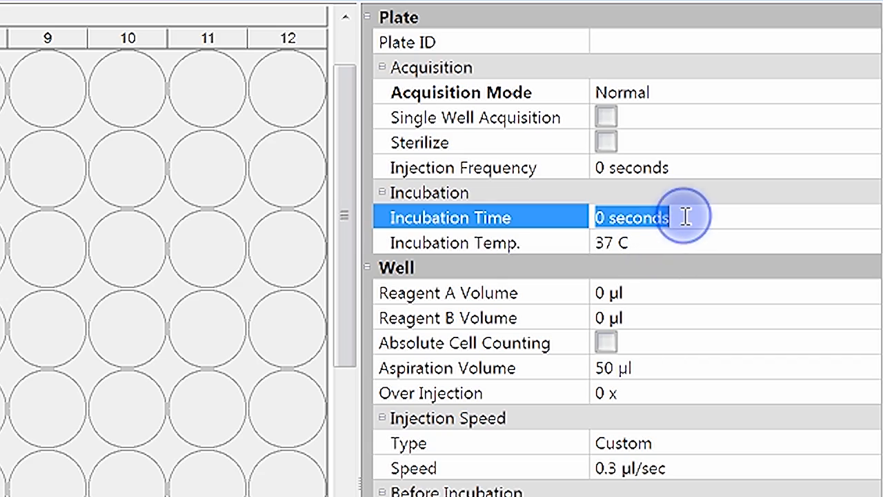
{"action": "type", "text": "500"}
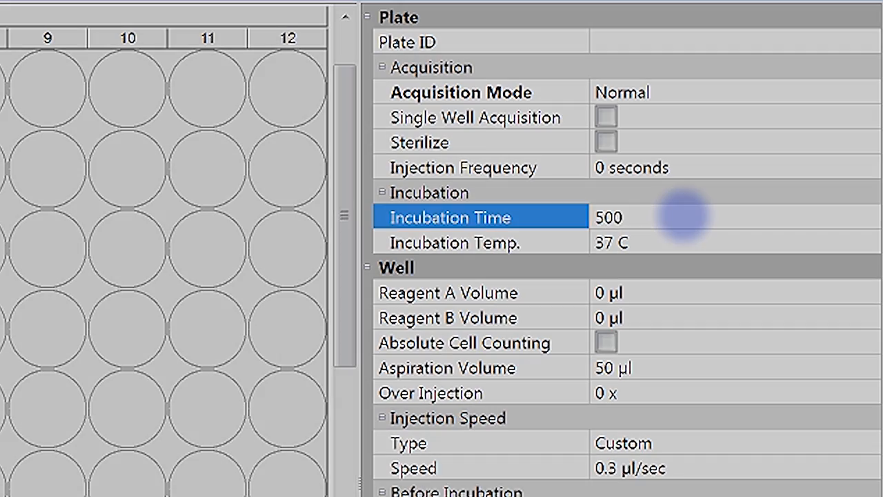
{"action": "scroll", "scroll_direction": "down", "scroll_amount": 3}
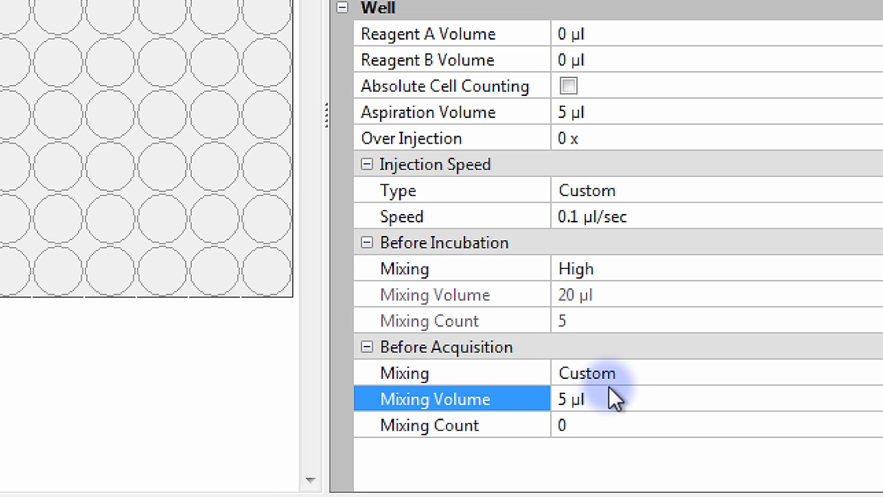
{"action": "double_click", "coordinate": [568, 398]}
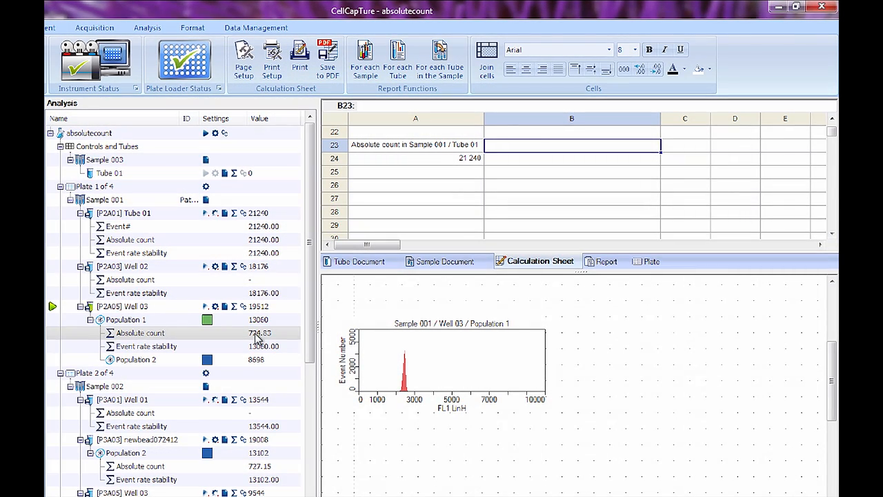
- Add Population 1's absolute count (725) to the calculation sheet alongside Tube 01's 21240
{"action": "left_click", "coordinate": [571, 145]}
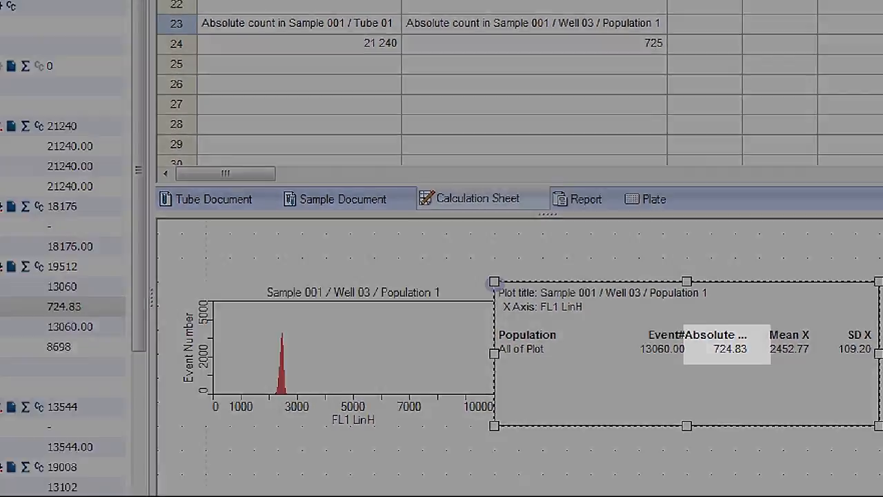
{"action": "left_click", "coordinate": [652, 198]}
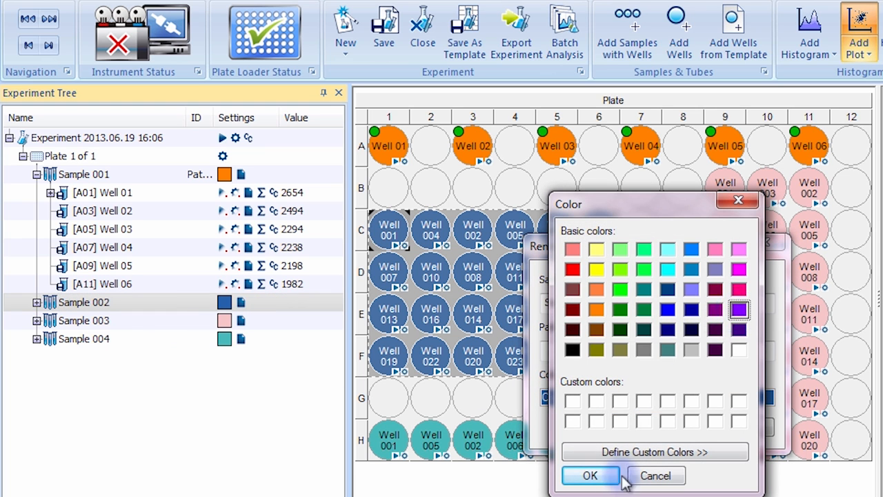
- Confirm purple as Sample 002's colour and return to the calculation sheet
{"action": "left_click", "coordinate": [590, 474]}
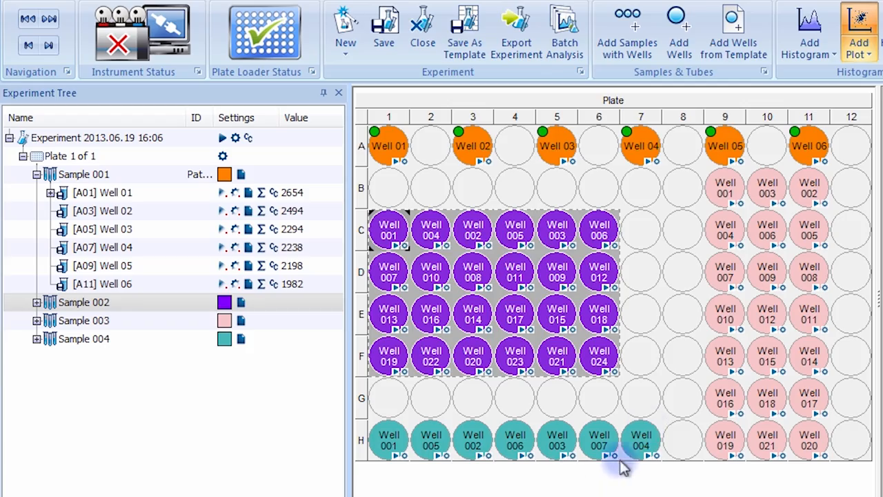
{"action": "left_click", "coordinate": [448, 469]}
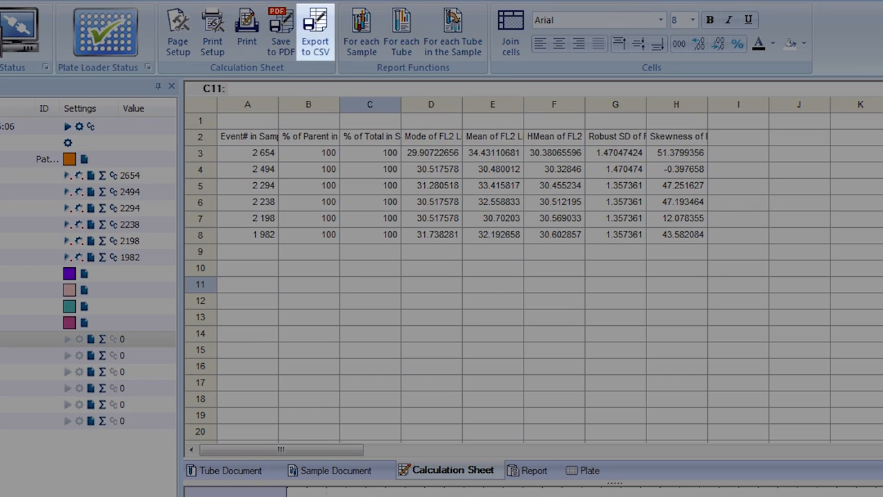
- Export the calculation sheet to CSV named ExcelCSV on the desktop
{"action": "left_click", "coordinate": [315, 30]}
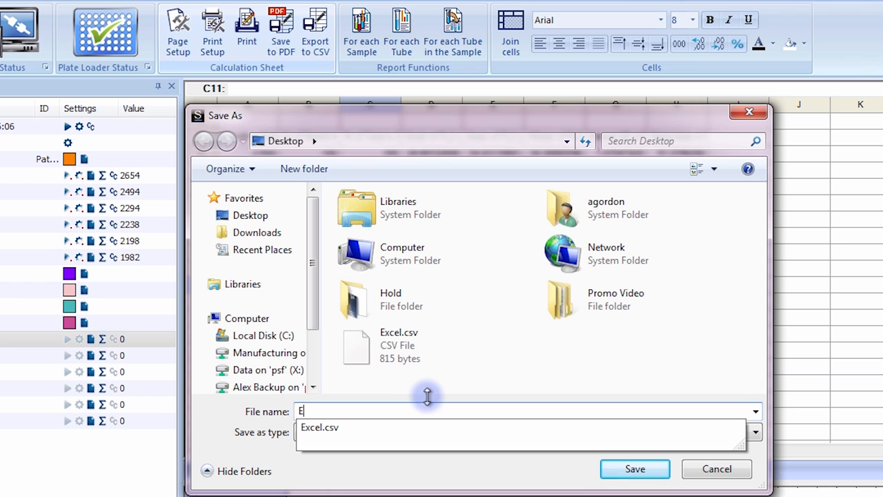
{"action": "type", "text": "ExcelCS"}
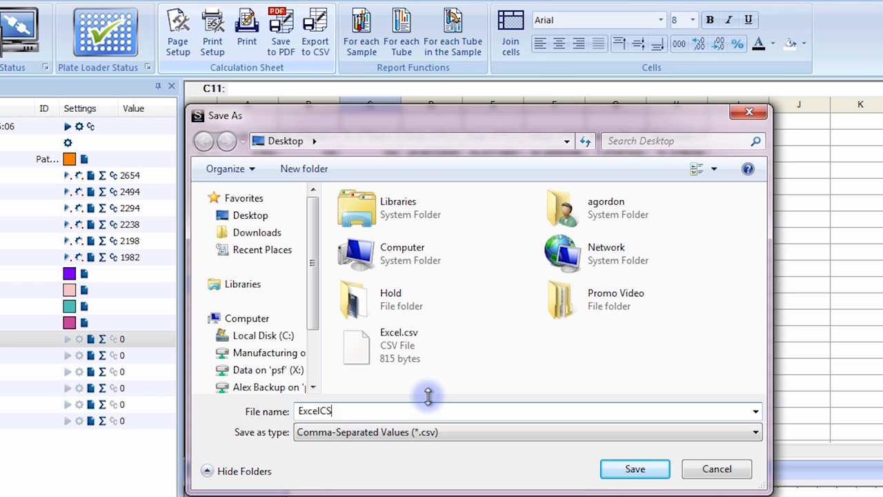
{"action": "type", "text": "V"}
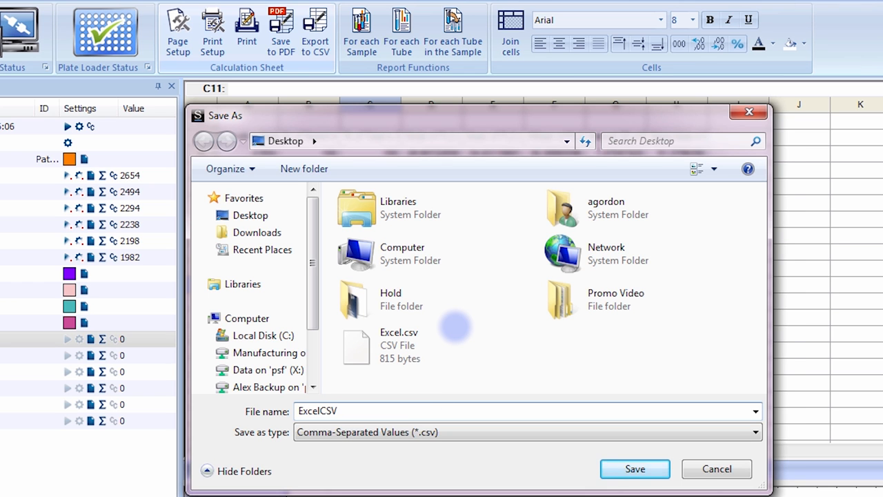